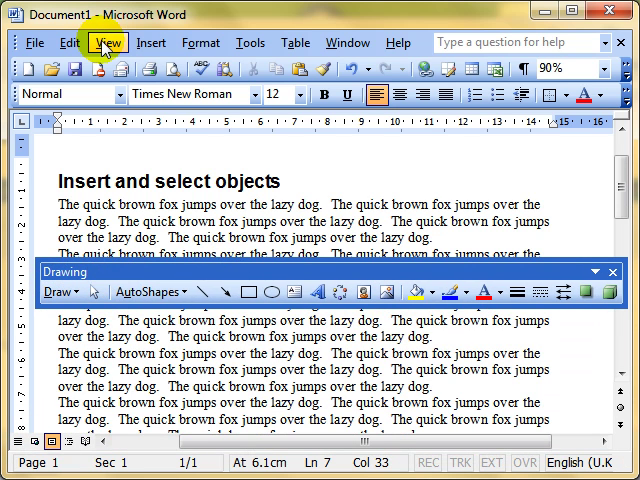
Show the Drawing toolbar via the View menu so shape tools are available.
left_click(108, 42)
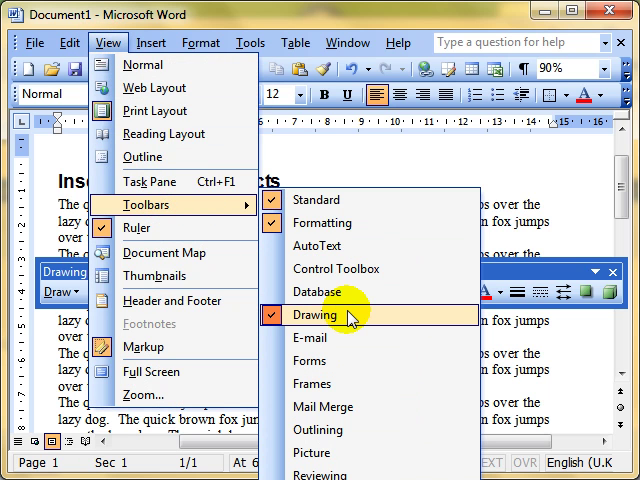
left_click(324, 316)
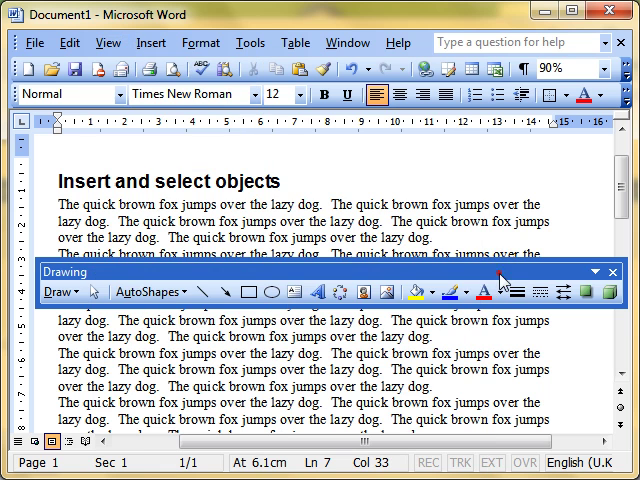
left_click(244, 292)
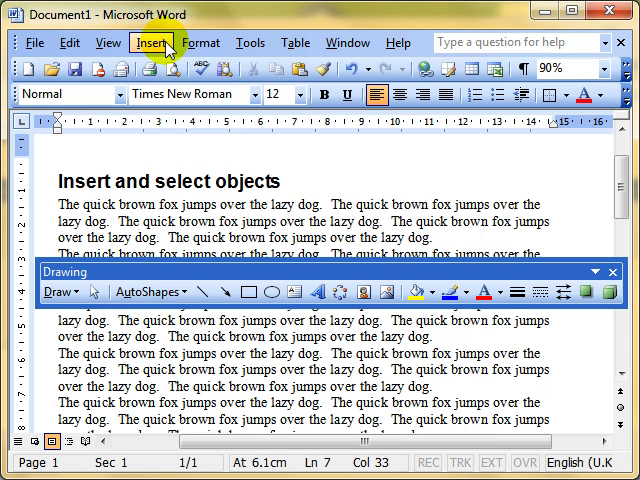
left_click(154, 42)
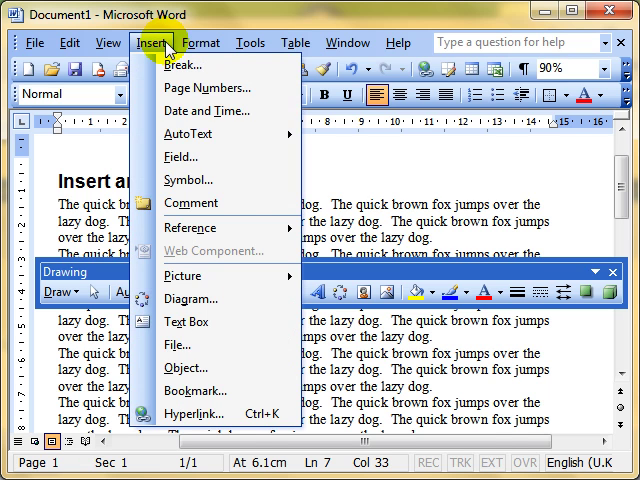
mouse_move(184, 276)
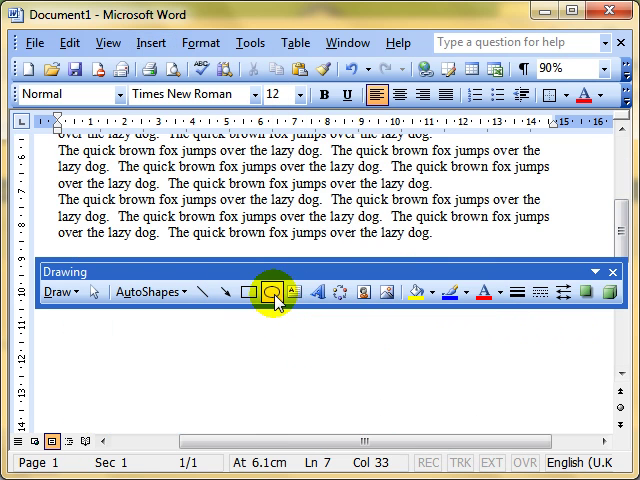
mouse_move(230, 292)
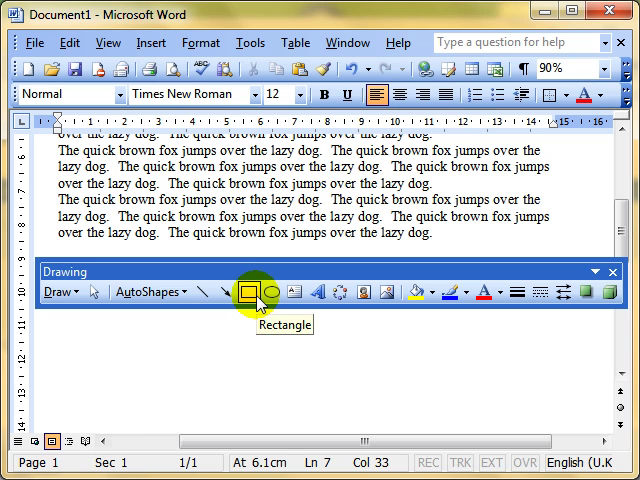
Draw a rectangle below the sample text and an oval to its right.
left_click(248, 292)
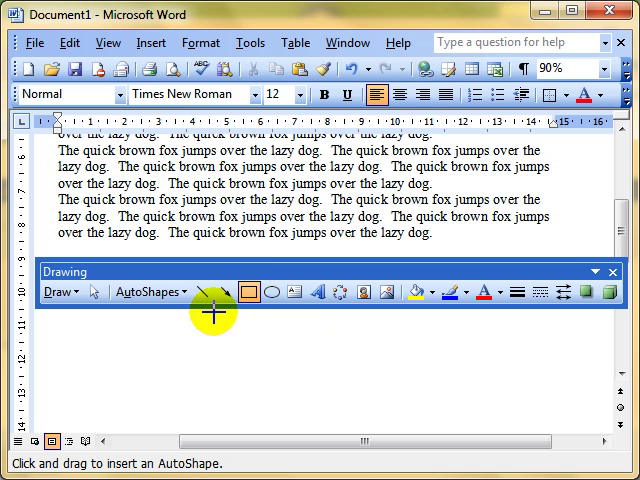
mouse_move(132, 344)
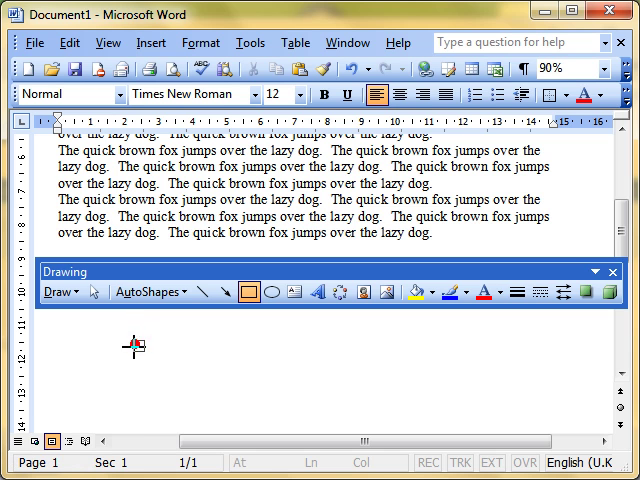
left_click_drag(132, 344, 216, 398)
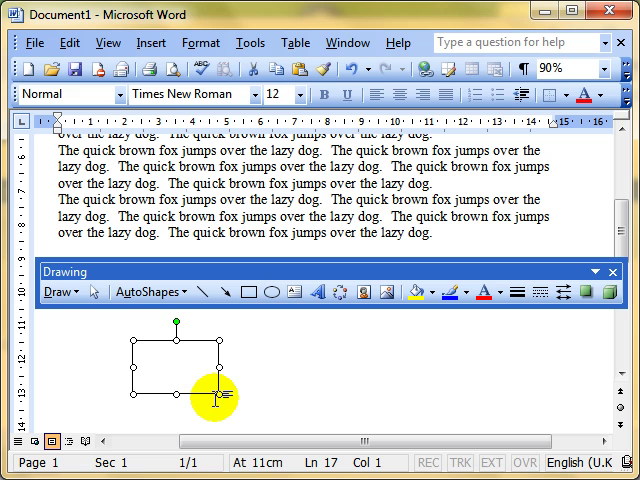
left_click(272, 292)
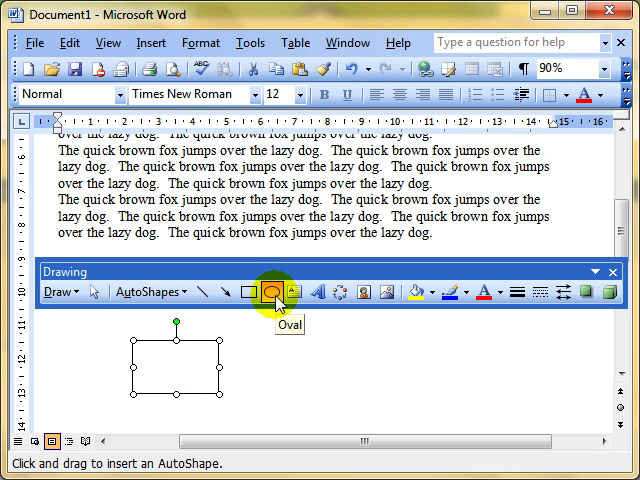
left_click(272, 292)
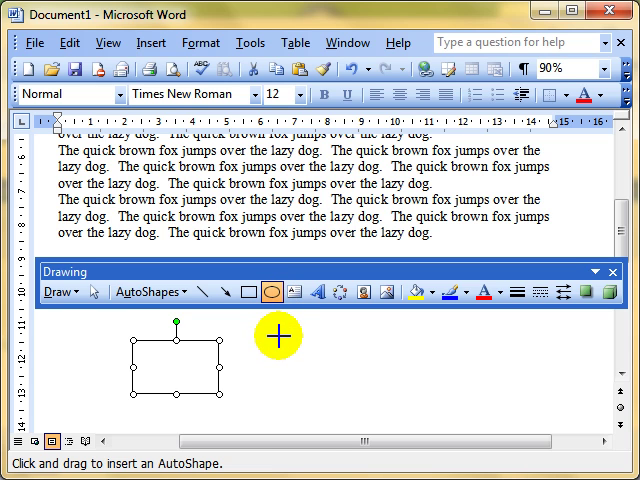
left_click_drag(280, 336, 330, 390)
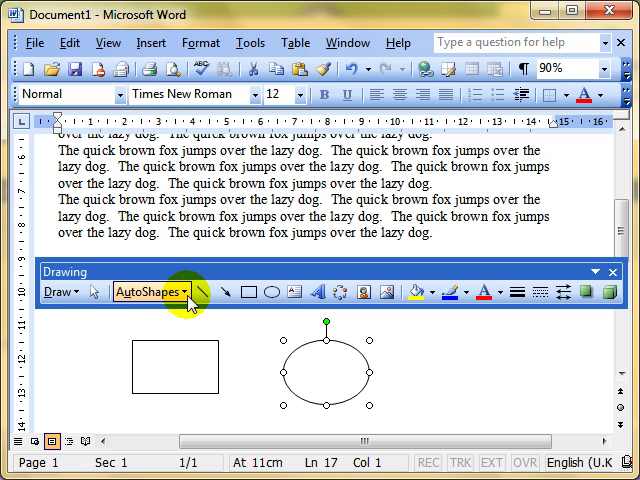
Choose the Smiley Face from the AutoShapes Basic Shapes category.
left_click(150, 292)
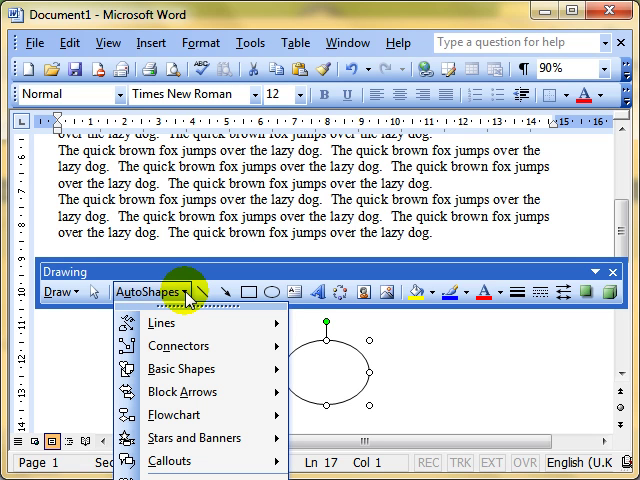
mouse_move(160, 324)
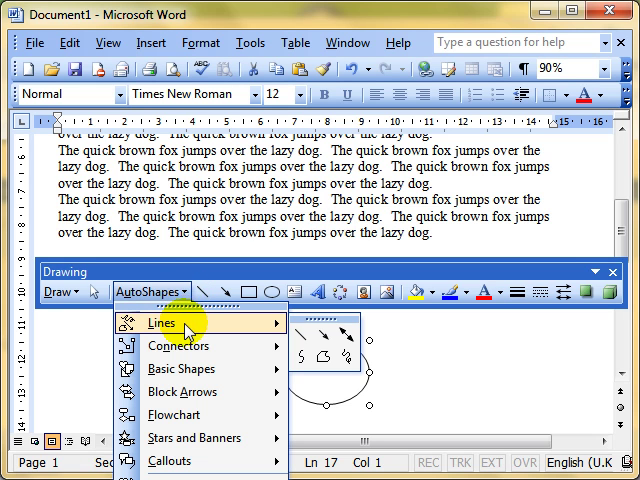
mouse_move(178, 346)
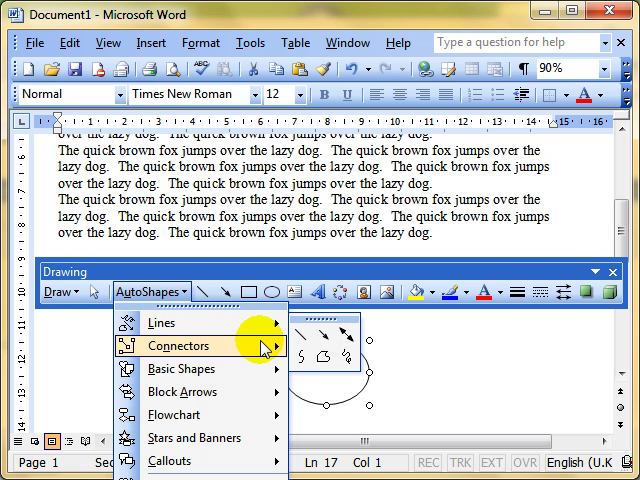
mouse_move(180, 368)
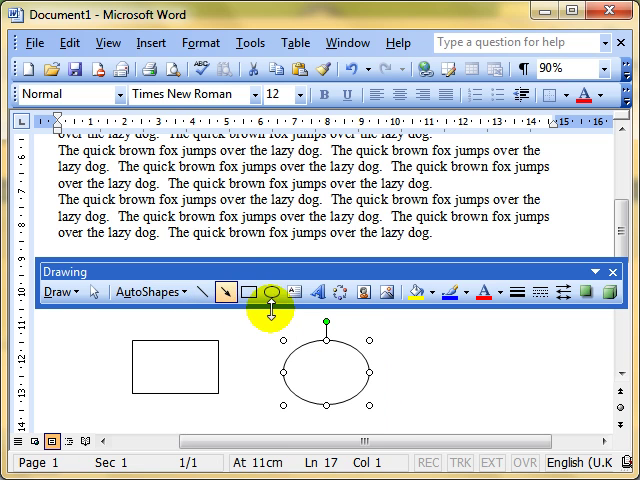
left_click(150, 292)
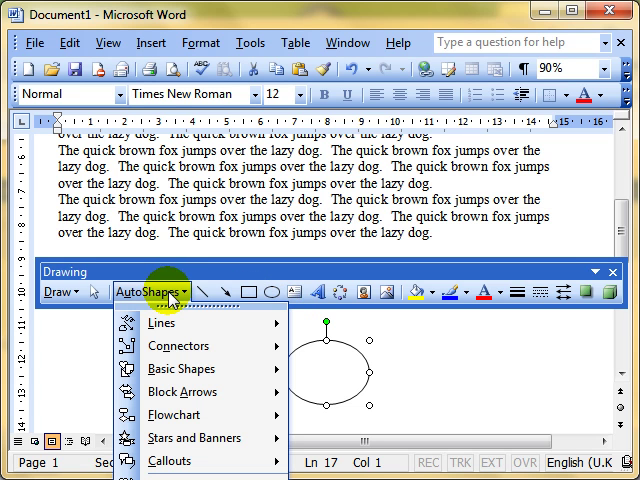
mouse_move(180, 392)
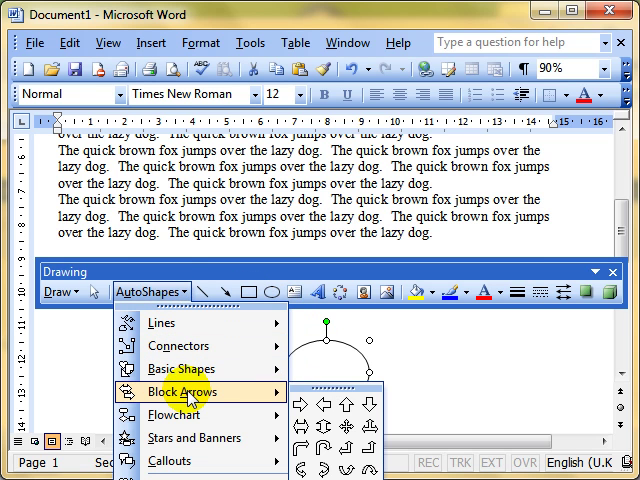
mouse_move(180, 368)
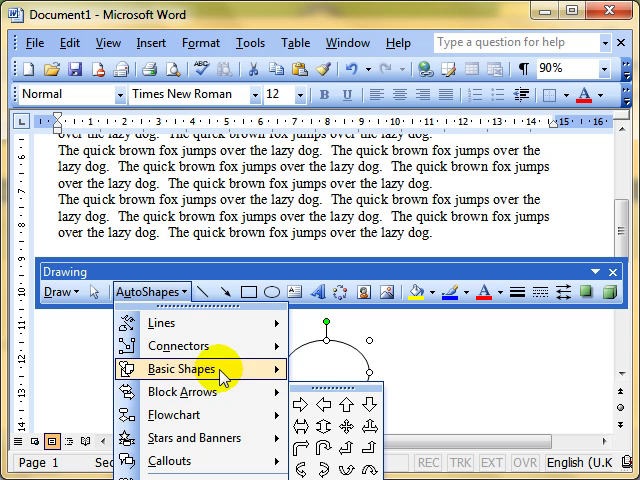
left_click(180, 368)
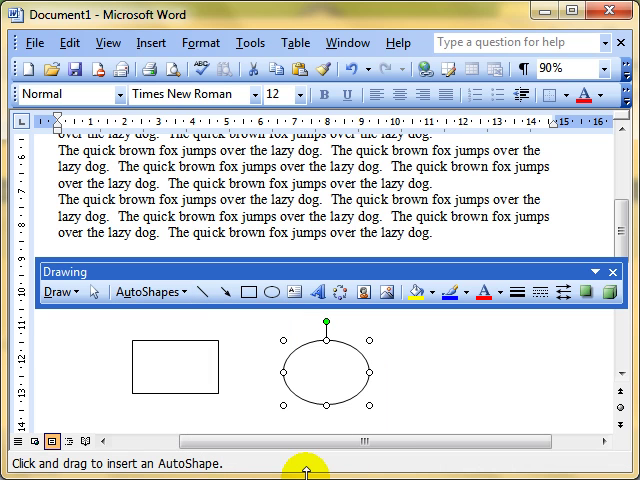
mouse_move(440, 330)
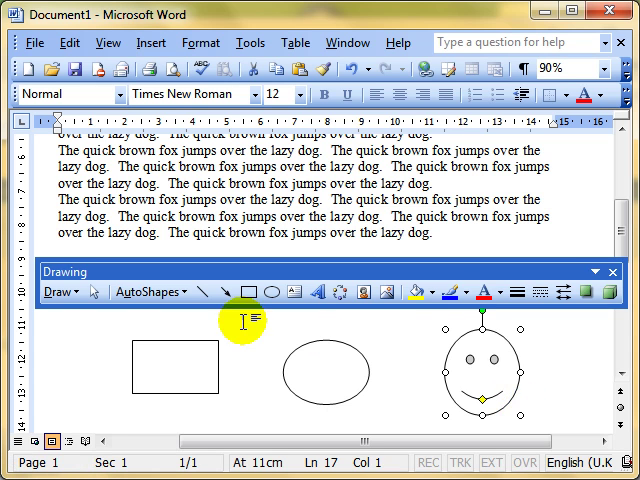
mouse_move(274, 292)
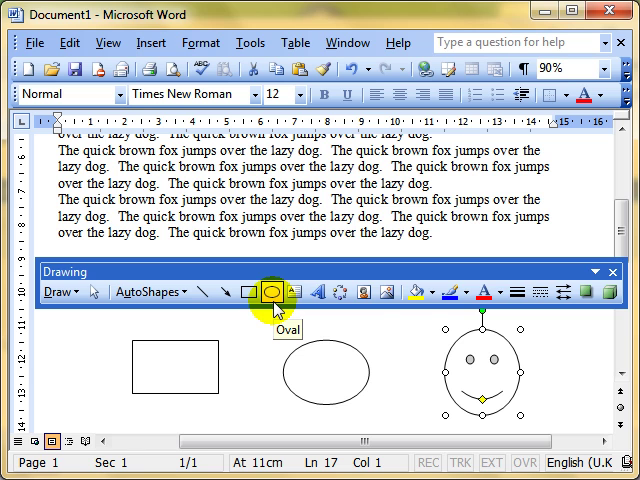
mouse_move(428, 292)
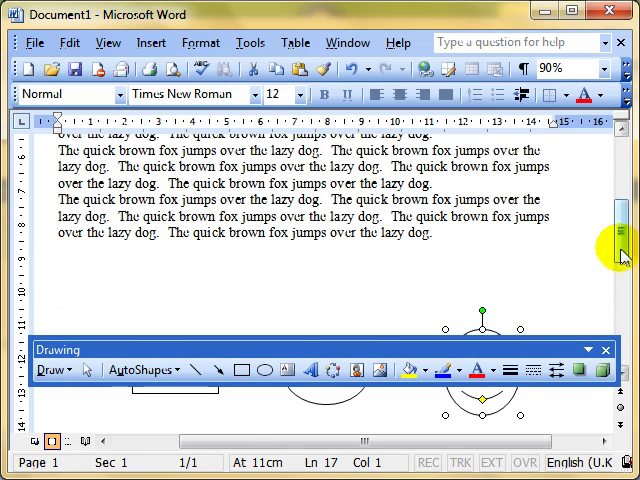
scroll("up", 3)
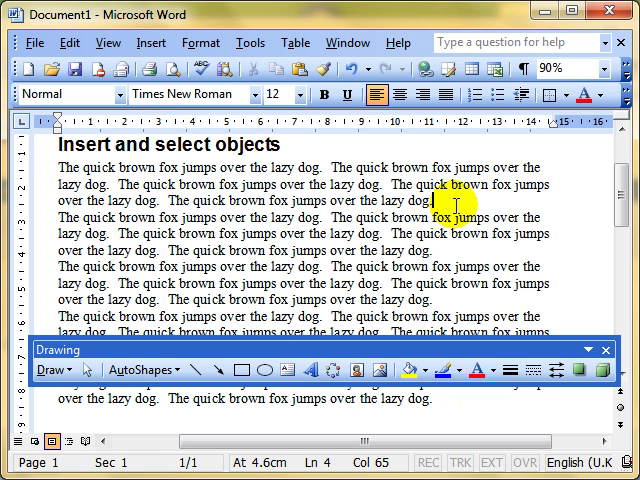
mouse_move(352, 350)
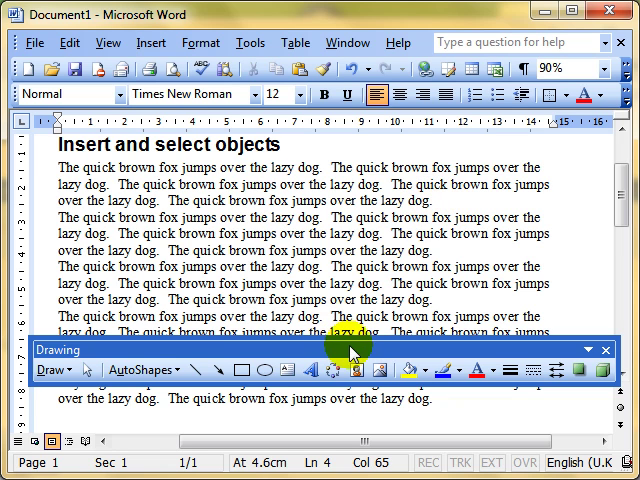
mouse_move(382, 370)
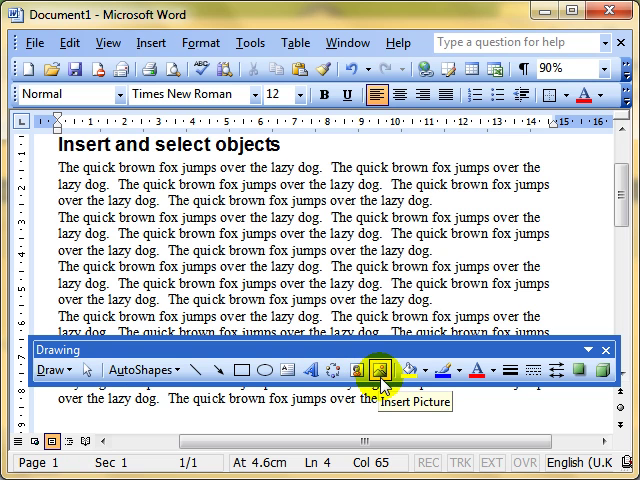
Start inserting a picture from file, stay in My Pictures and select a photo.
left_click(384, 370)
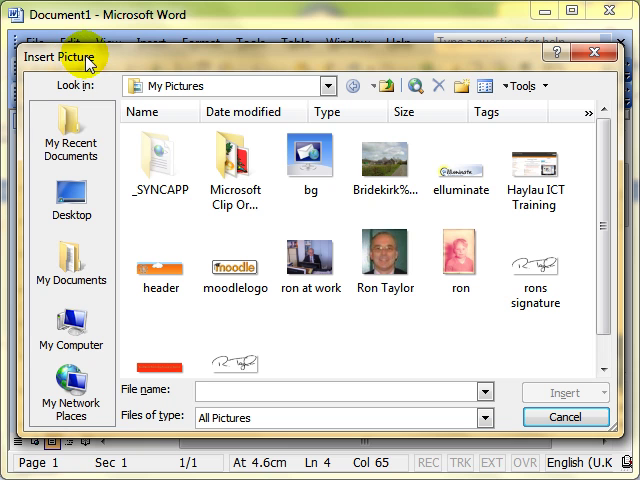
mouse_move(148, 88)
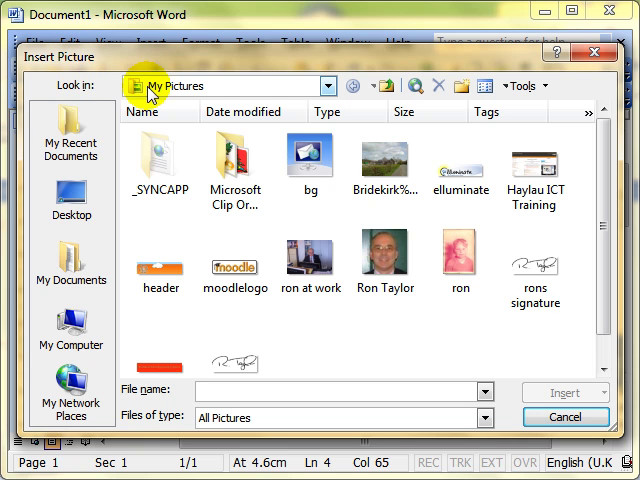
mouse_move(218, 84)
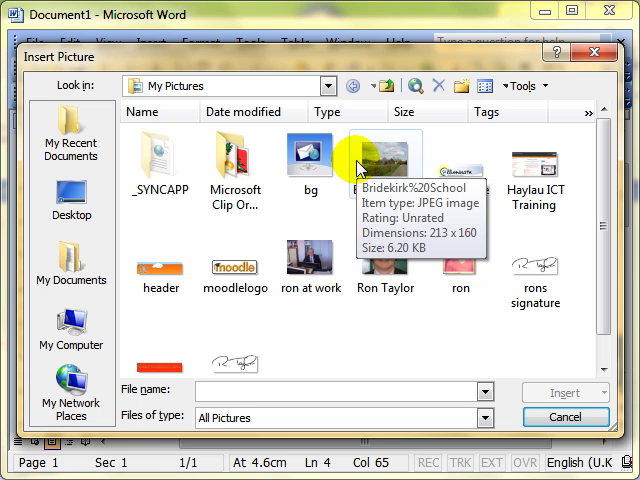
mouse_move(388, 84)
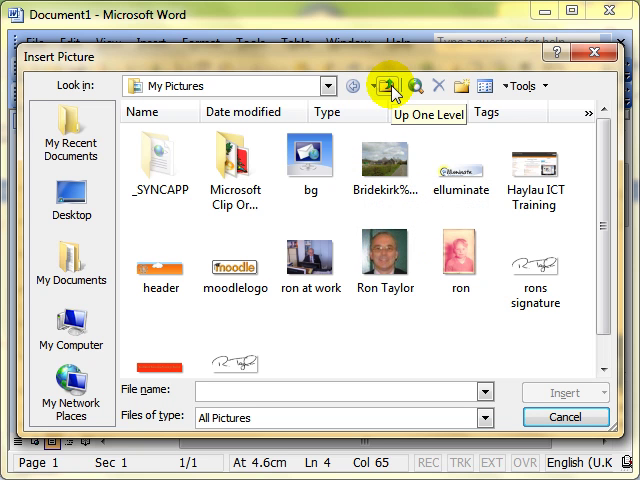
mouse_move(328, 84)
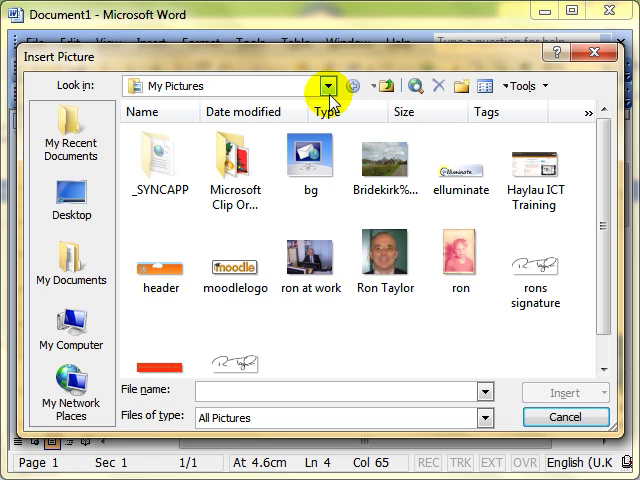
left_click(330, 86)
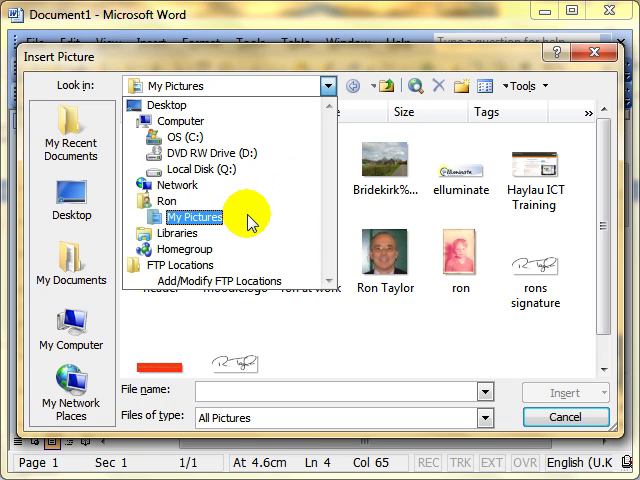
left_click(196, 218)
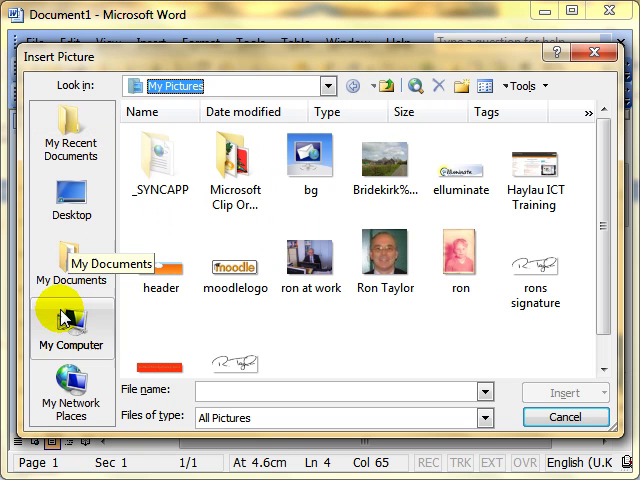
mouse_move(72, 136)
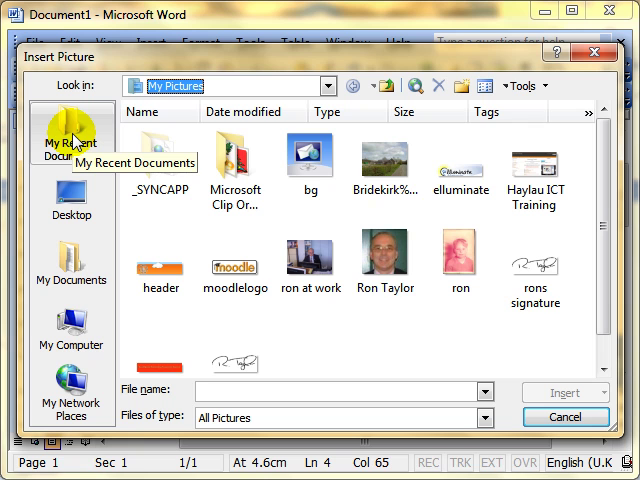
mouse_move(196, 86)
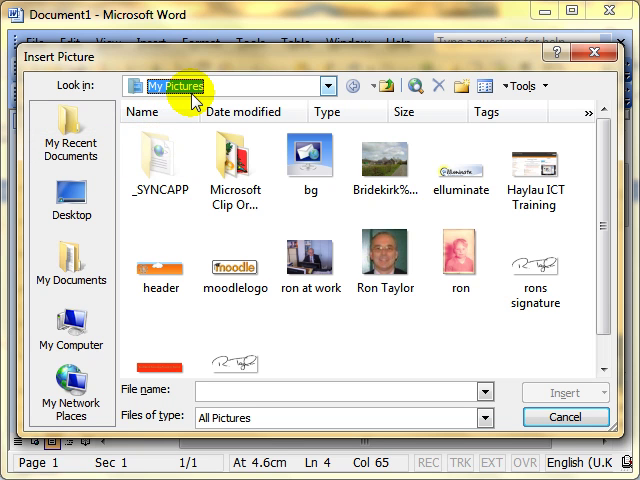
mouse_move(386, 260)
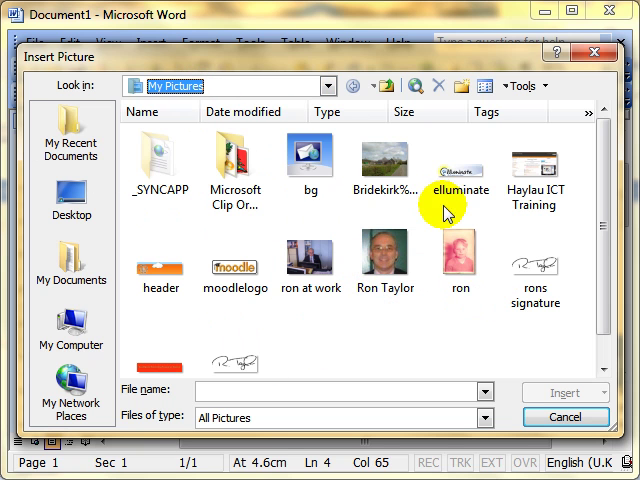
left_click(384, 262)
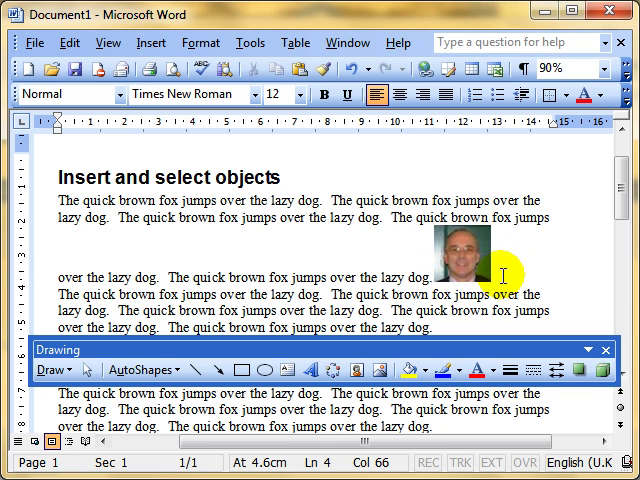
Scroll down to see the inserted photo among the sample text.
scroll("down", 3)
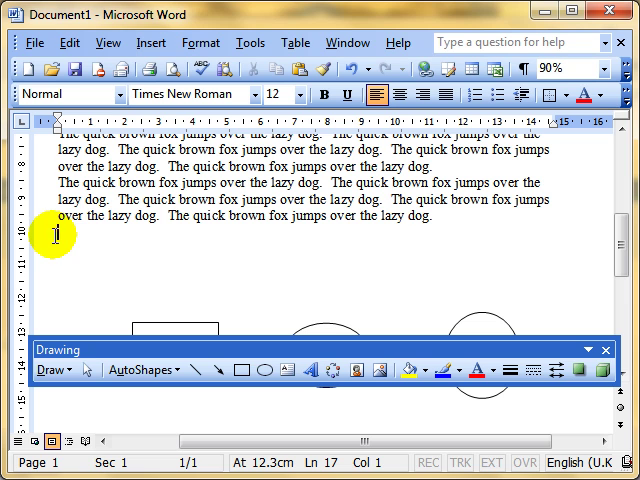
mouse_move(378, 370)
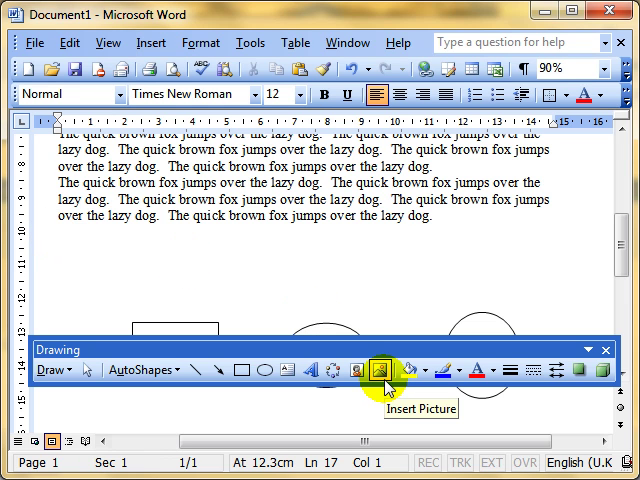
Insert the handwritten signature image below the paragraphs and deselect it.
left_click(376, 370)
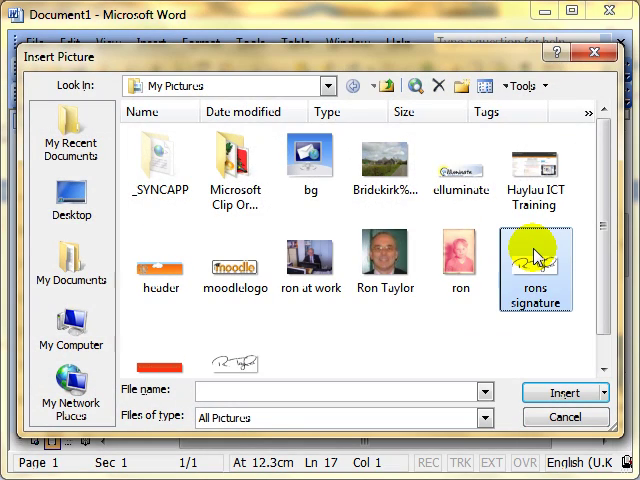
mouse_move(556, 392)
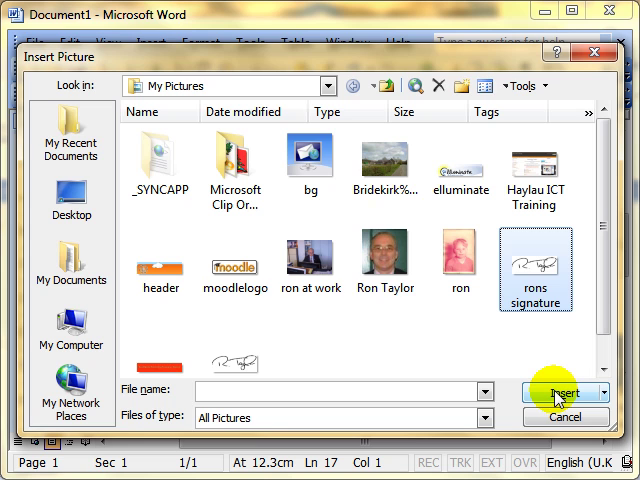
left_click(560, 392)
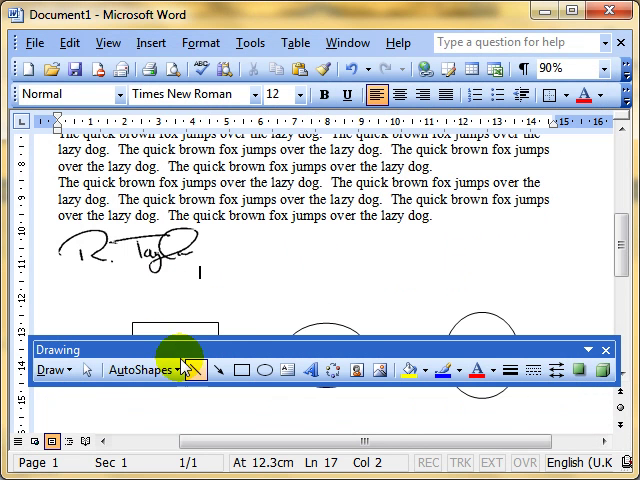
left_click(144, 260)
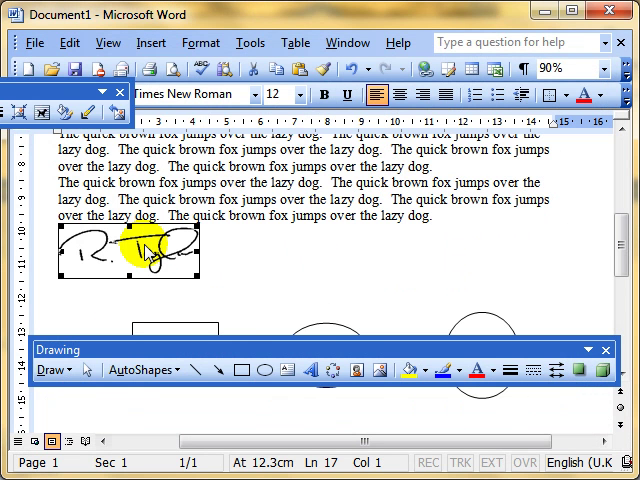
left_click(288, 218)
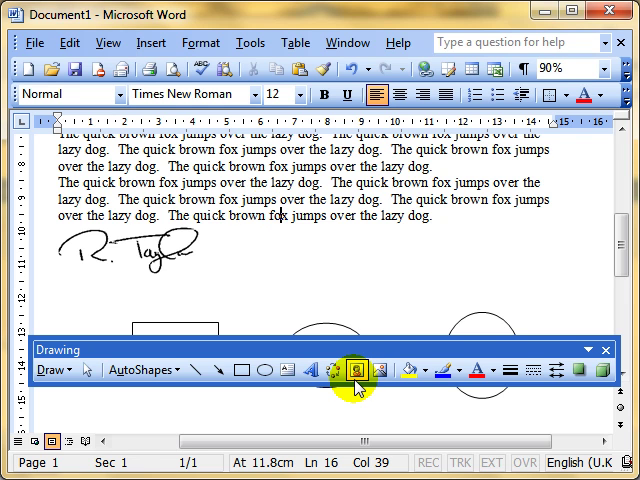
mouse_move(356, 370)
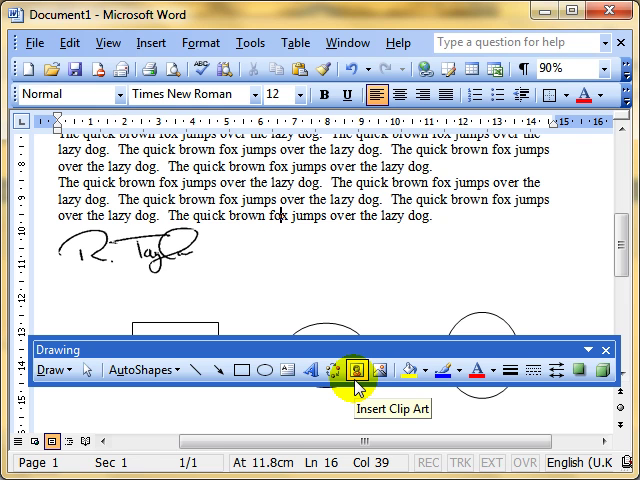
Set the fox clip art search to all collections with photographs excluded from results.
left_click(360, 370)
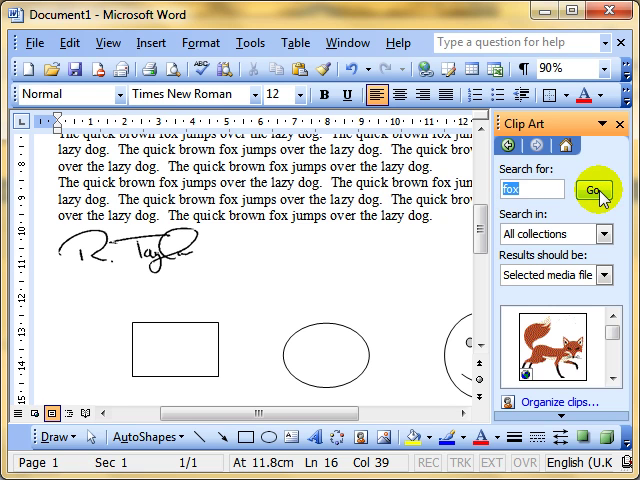
mouse_move(556, 234)
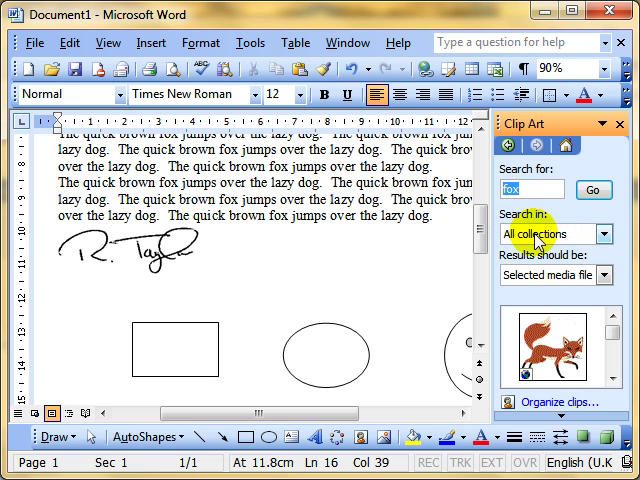
left_click(608, 234)
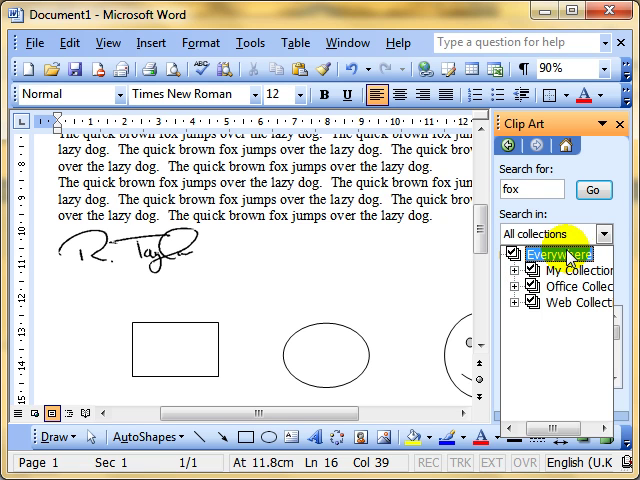
left_click(592, 190)
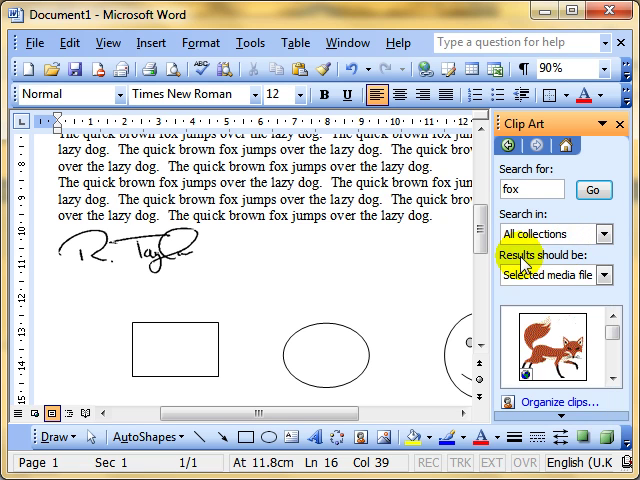
left_click(608, 276)
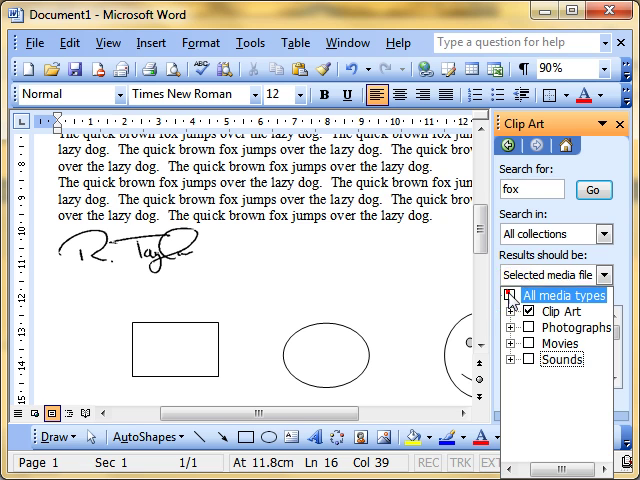
left_click(512, 296)
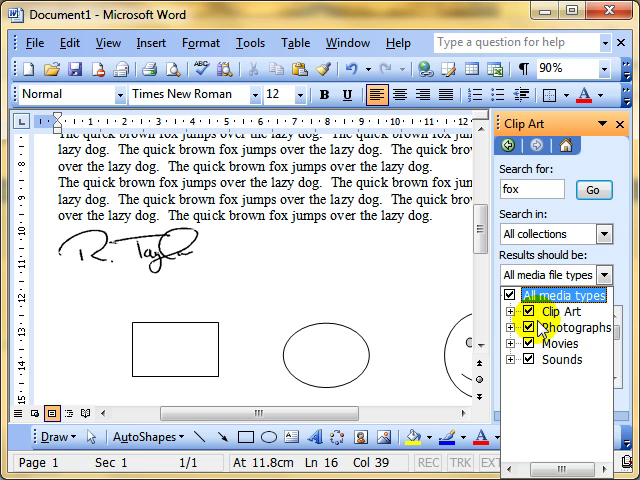
mouse_move(564, 358)
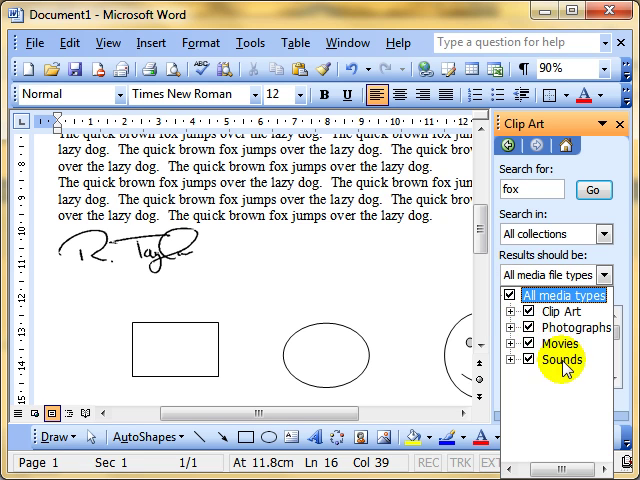
mouse_move(532, 340)
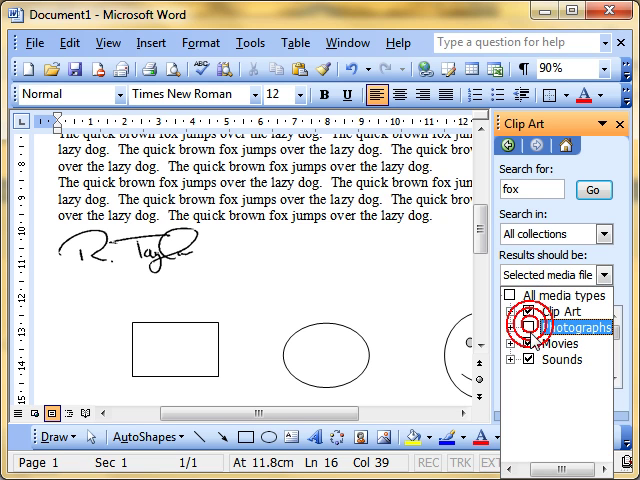
left_click(516, 328)
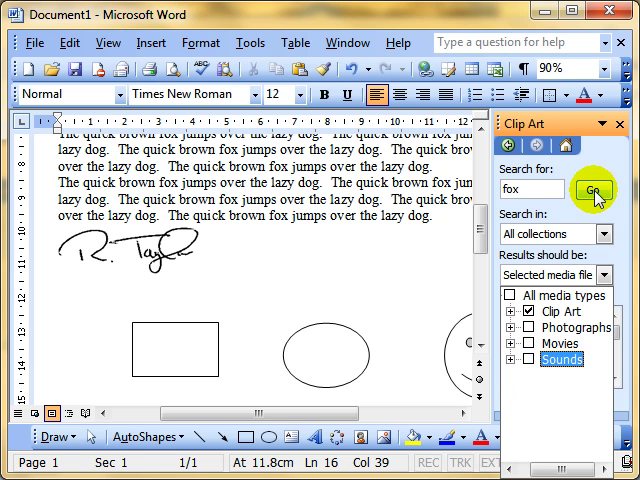
Run the fox search, preview the red fox result and insert it into the document.
left_click(592, 190)
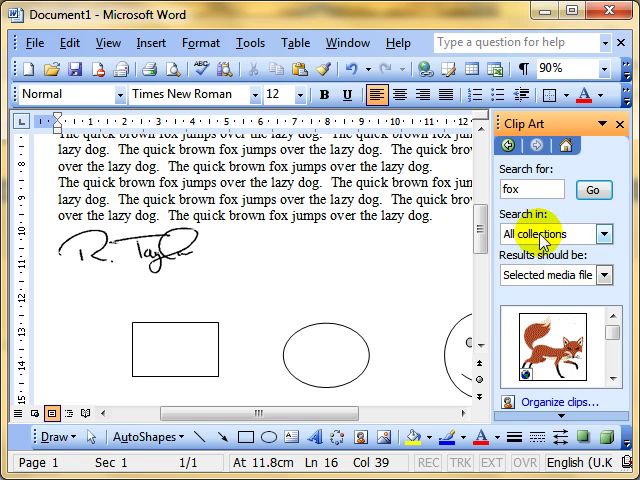
mouse_move(544, 284)
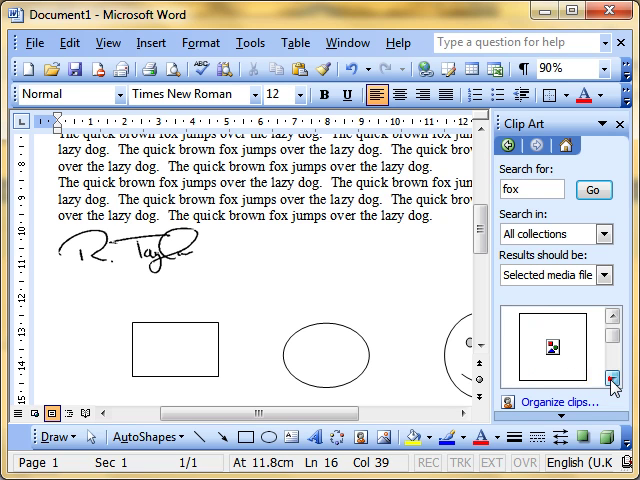
left_click(610, 384)
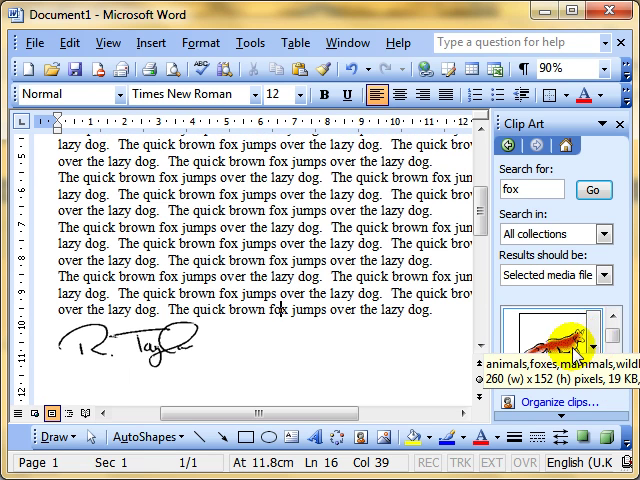
right_click(556, 350)
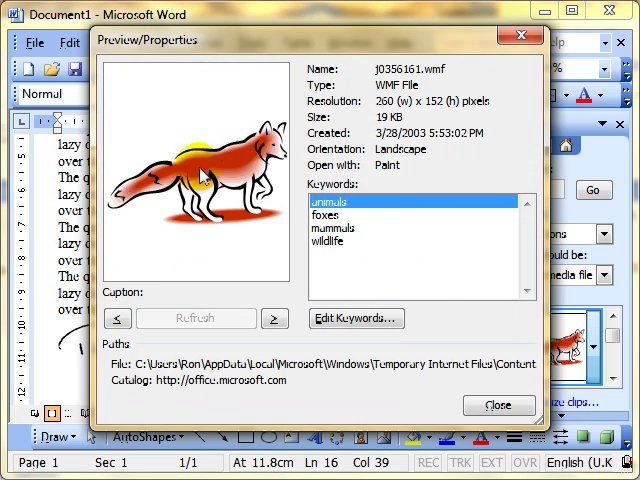
left_click(498, 404)
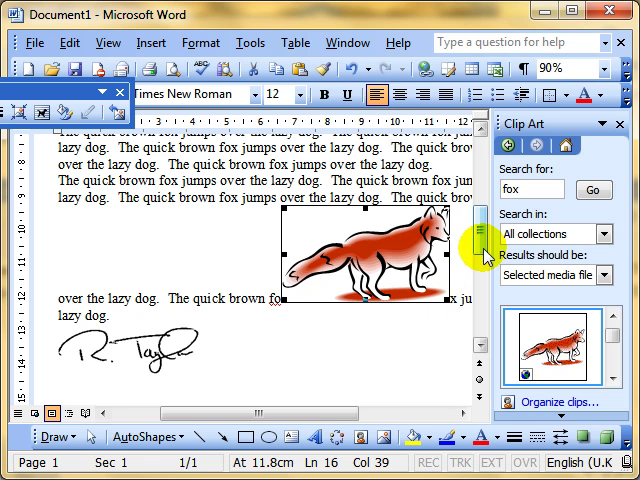
Search for dog clip art including photographs and insert the cartoon dog with a ball.
scroll("down", 3)
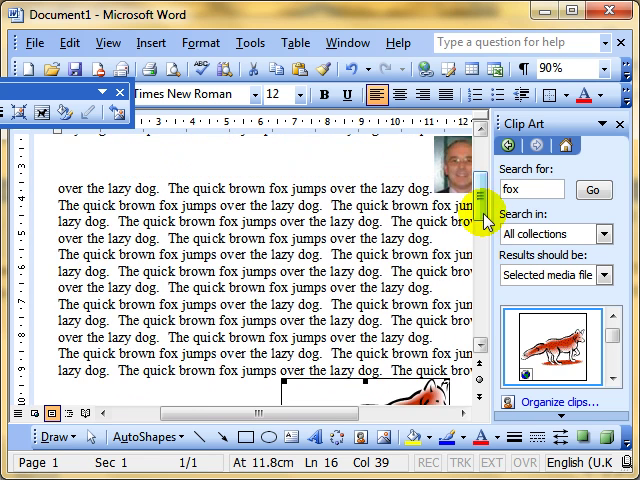
left_click(436, 288)
type("dog")
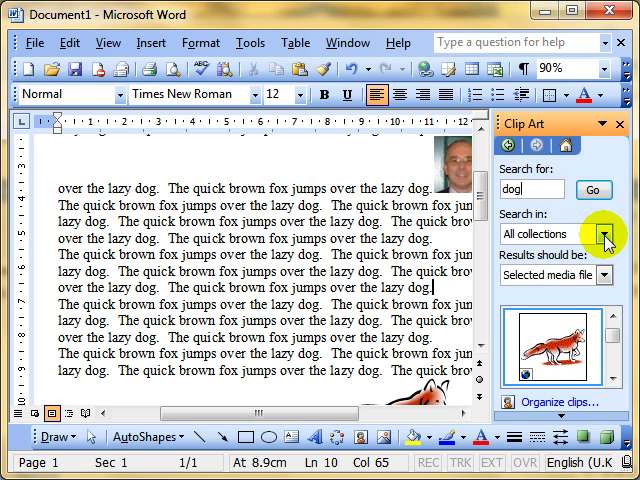
left_click(604, 234)
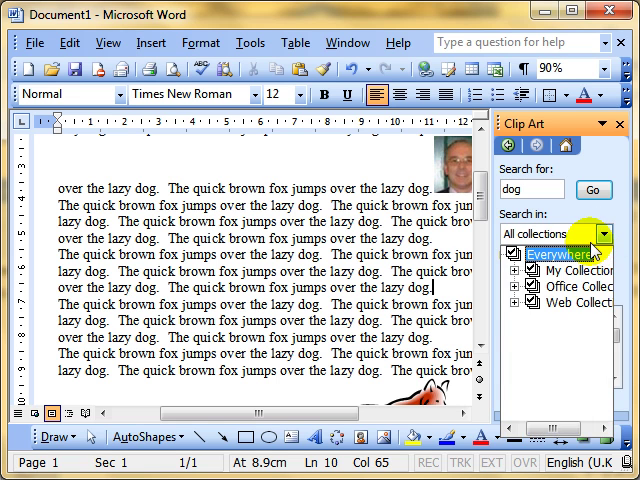
left_click(604, 260)
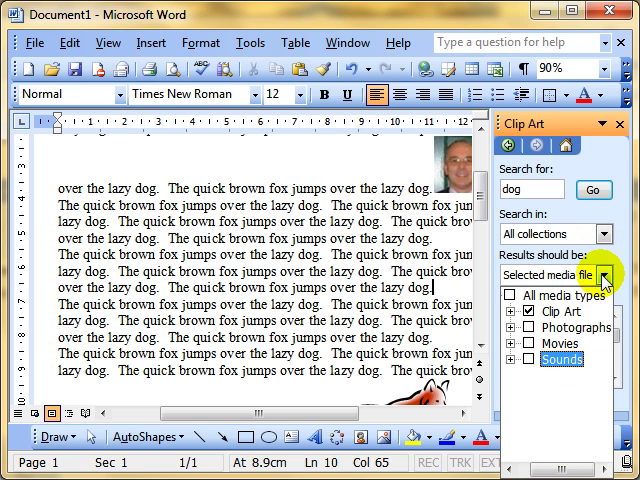
left_click(524, 328)
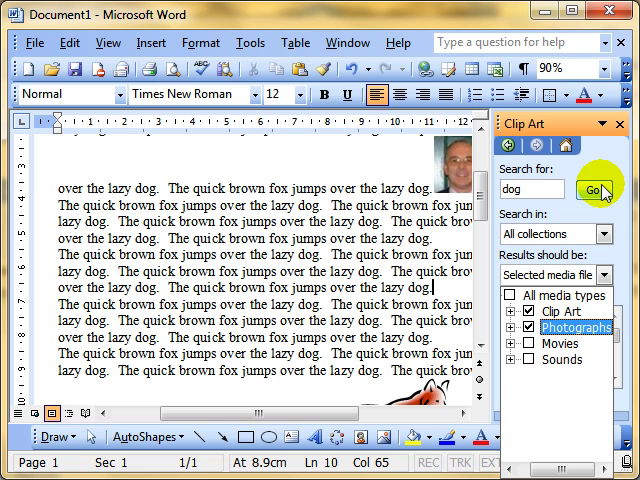
left_click(592, 188)
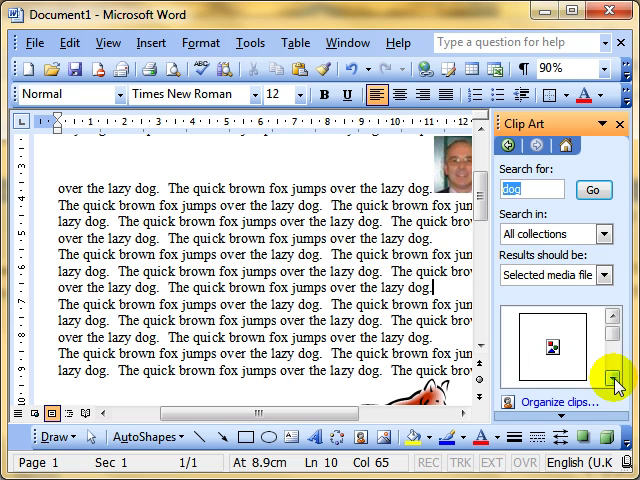
left_click(608, 376)
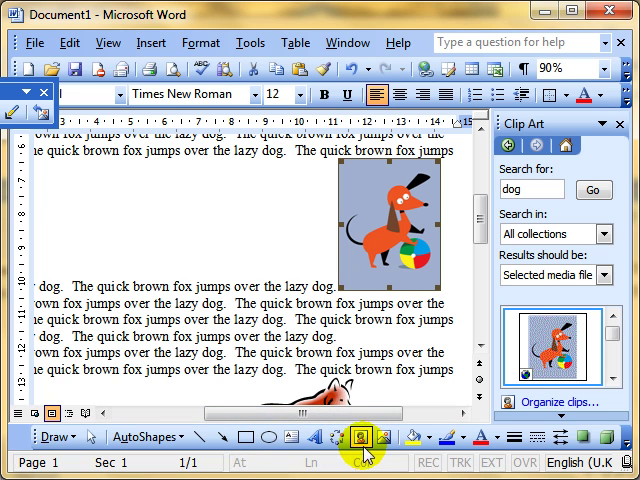
mouse_move(384, 436)
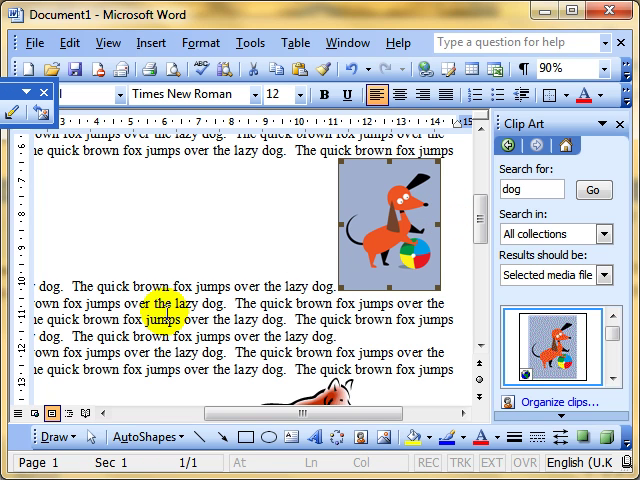
mouse_move(478, 230)
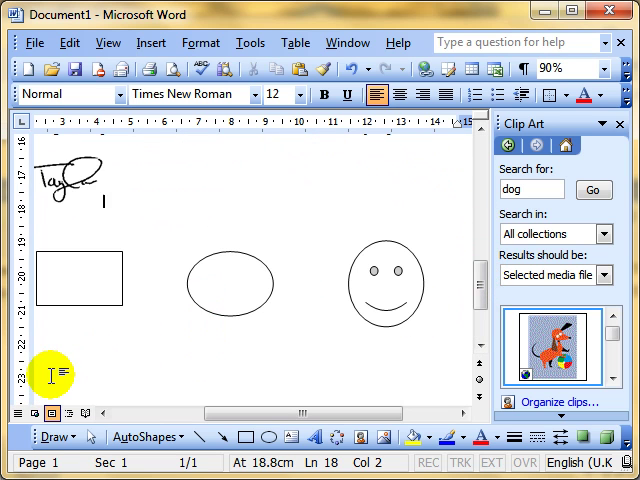
Scroll past the shapes and show the Insert menu's Picture choices.
scroll("right", 3)
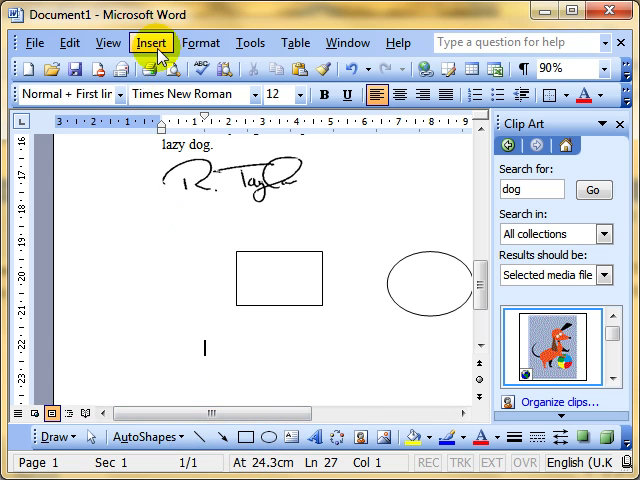
left_click(152, 42)
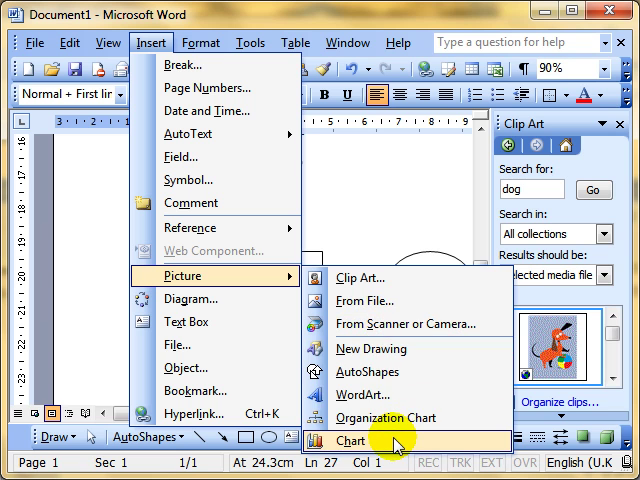
mouse_move(388, 278)
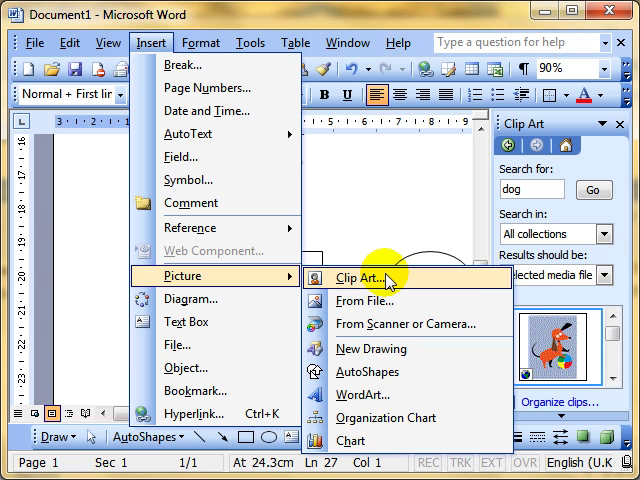
mouse_move(396, 300)
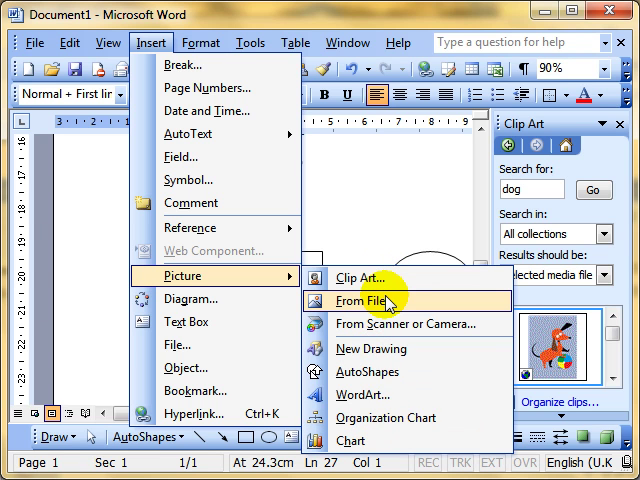
mouse_move(378, 376)
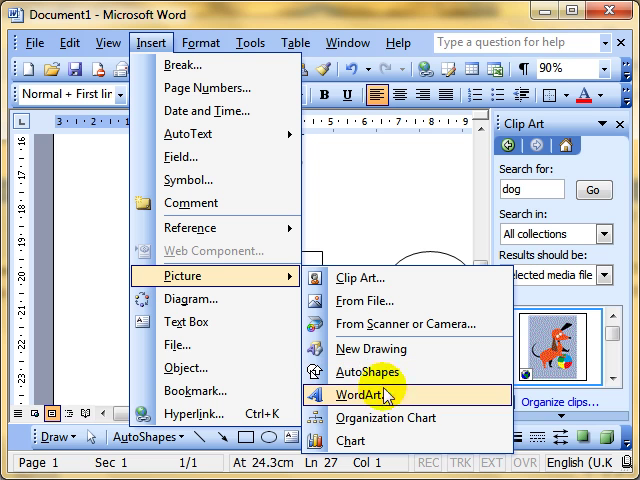
Insert a chart and edit its datasheet, renaming East to Cumbria with value 2000.
left_click(352, 440)
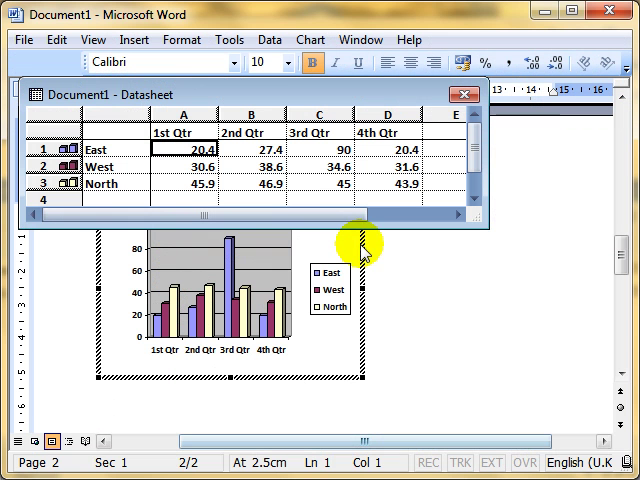
left_click_drag(200, 96, 280, 96)
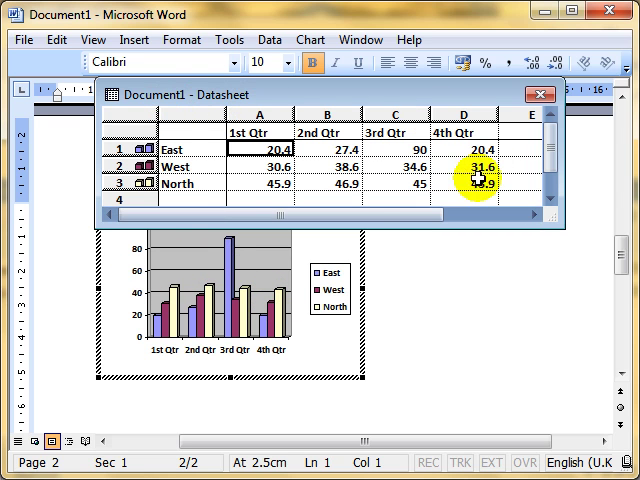
left_click(276, 164)
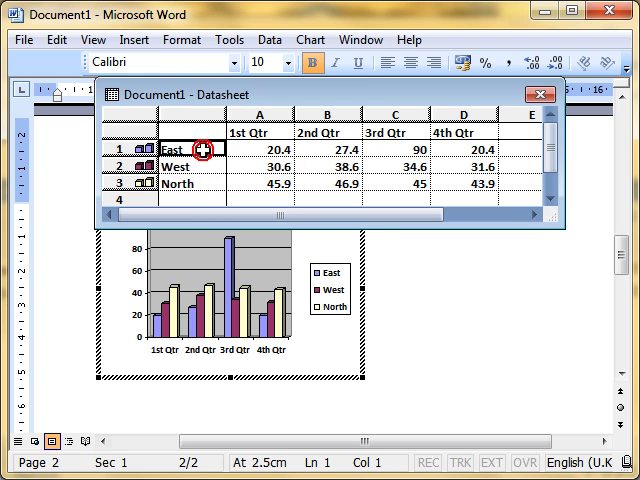
type("Cumbria")
left_click(260, 148)
type("300")
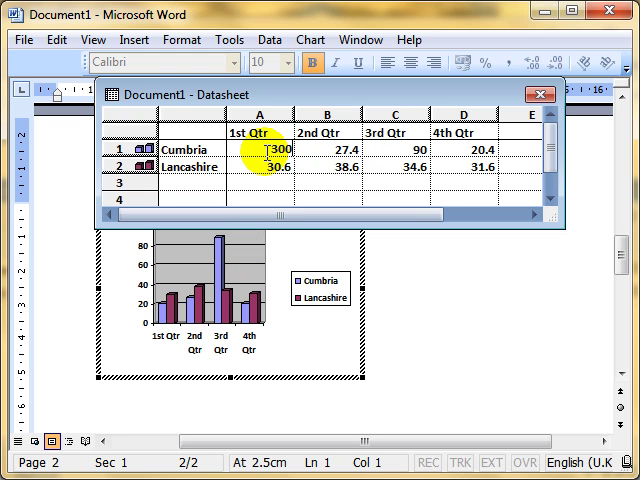
type("2000")
left_click(396, 148)
type("100")
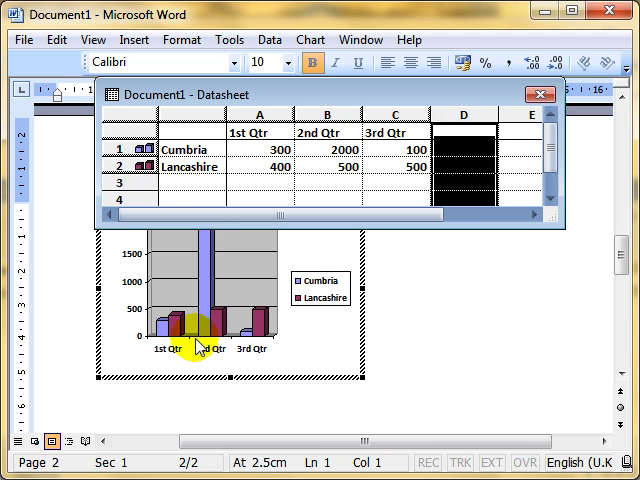
mouse_move(234, 368)
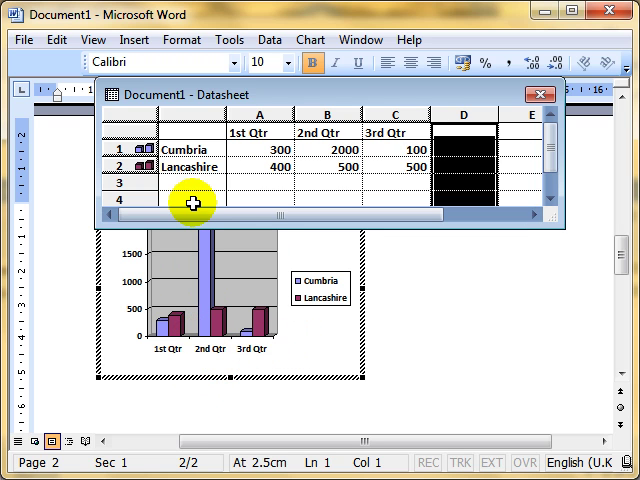
mouse_move(548, 336)
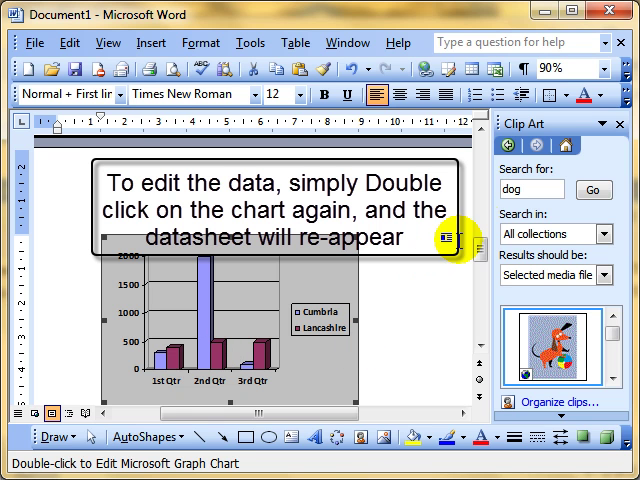
left_click(628, 120)
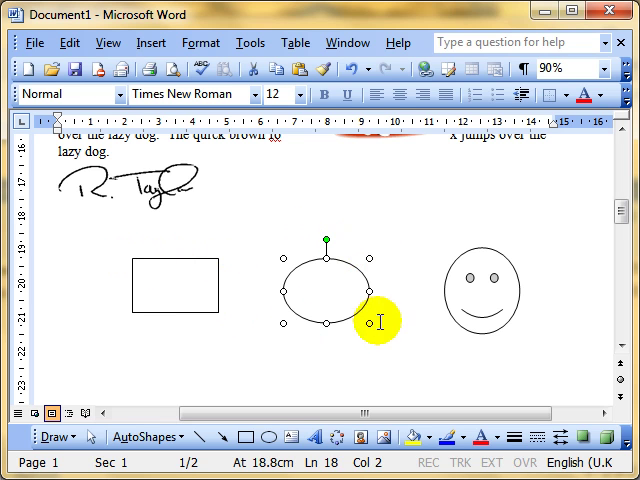
left_click(58, 304)
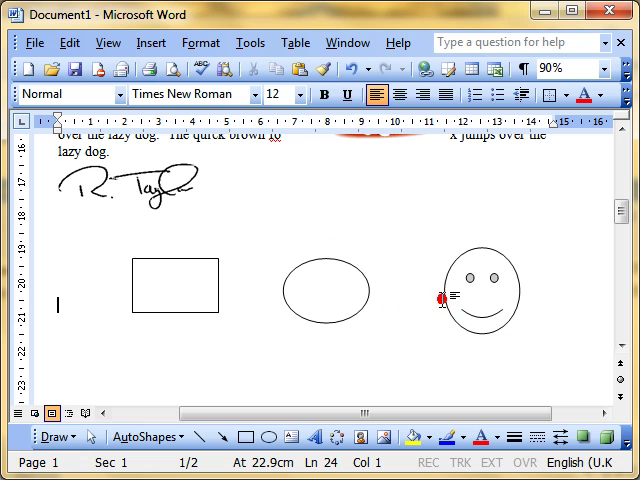
scroll("down", 3)
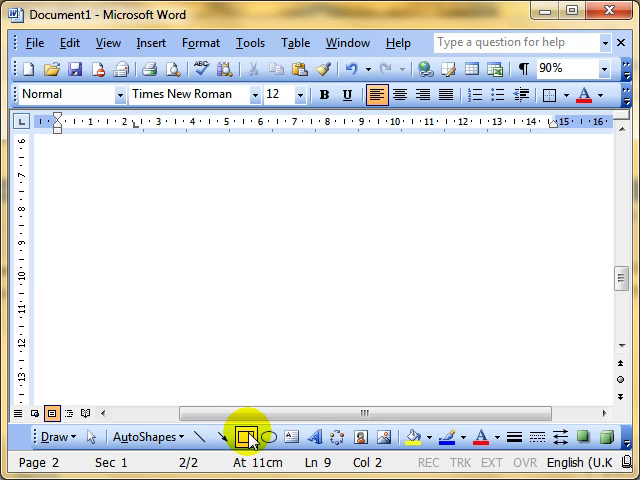
Draw a rectangle on page 2 and insert dog clip art from a Clip Art search.
left_click_drag(108, 202, 252, 292)
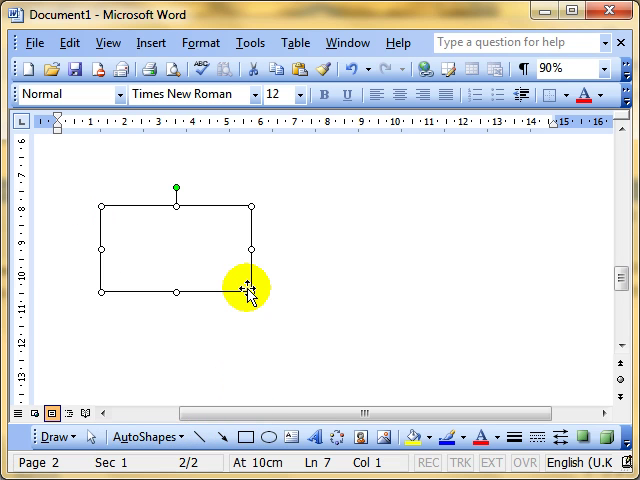
mouse_move(360, 436)
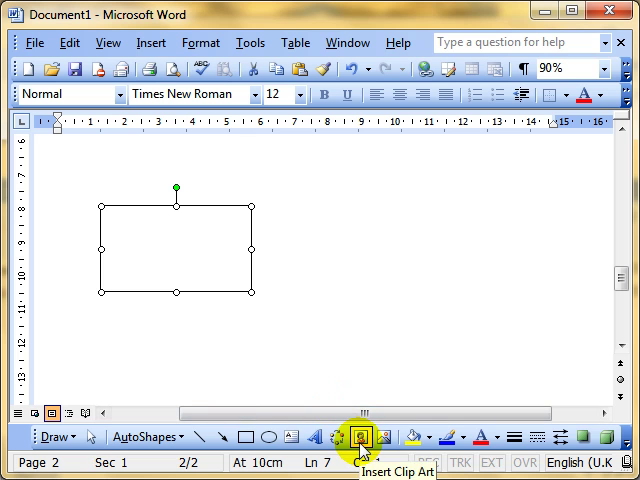
left_click(360, 436)
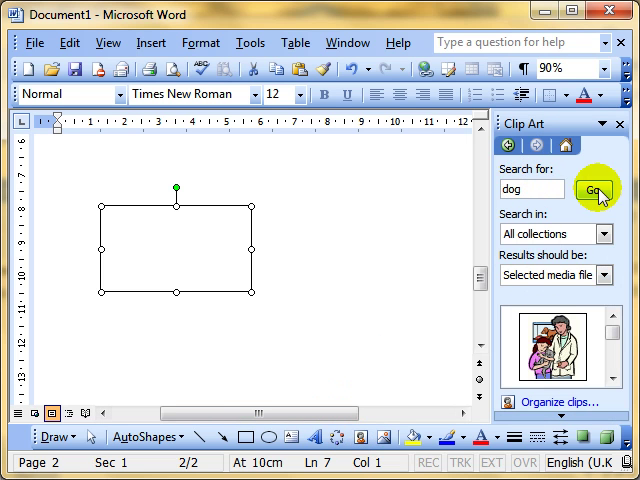
left_click(562, 352)
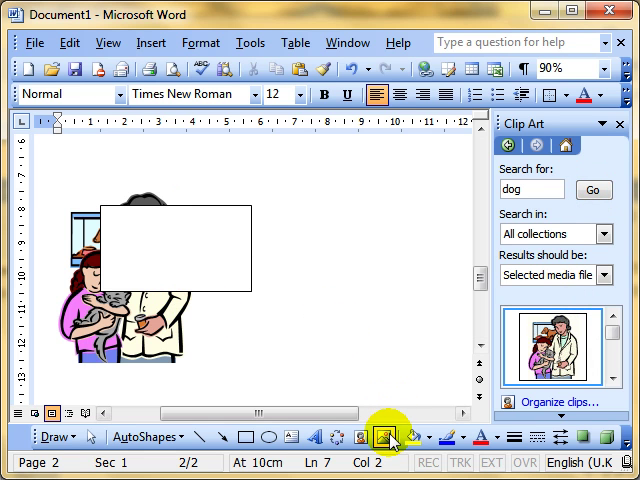
Insert the portrait photo from a picture file beside the rectangle.
left_click(388, 436)
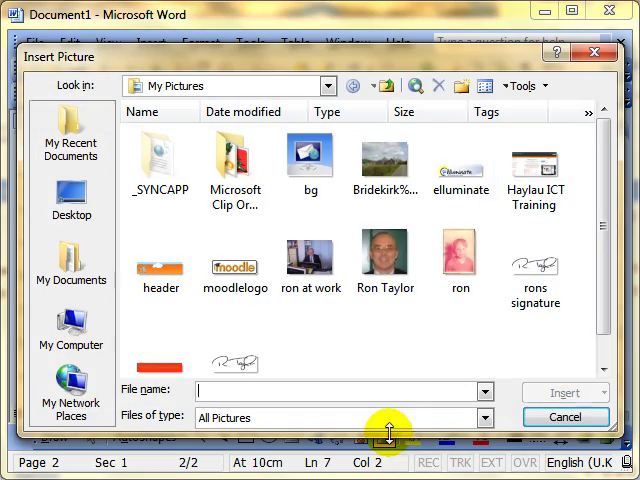
left_click(386, 260)
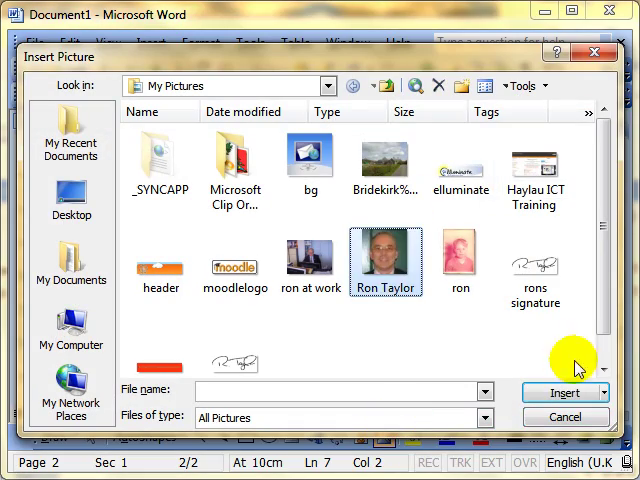
left_click(564, 392)
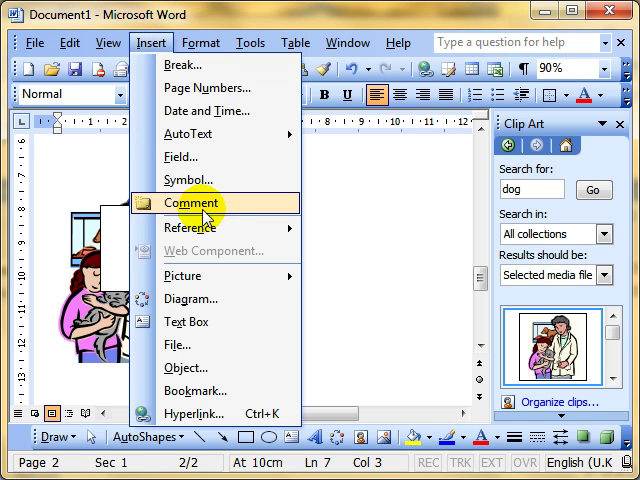
mouse_move(184, 276)
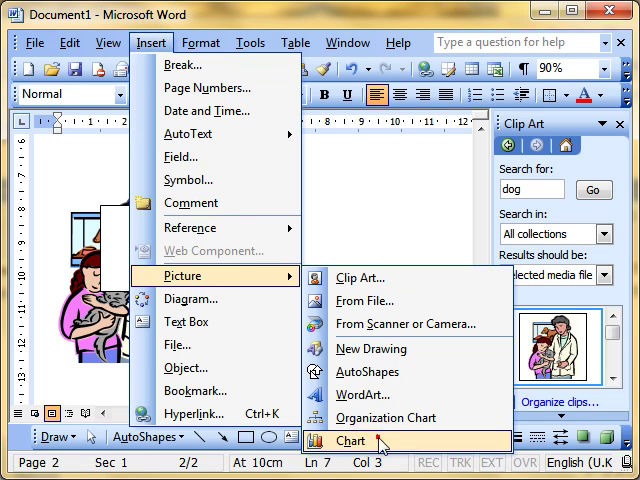